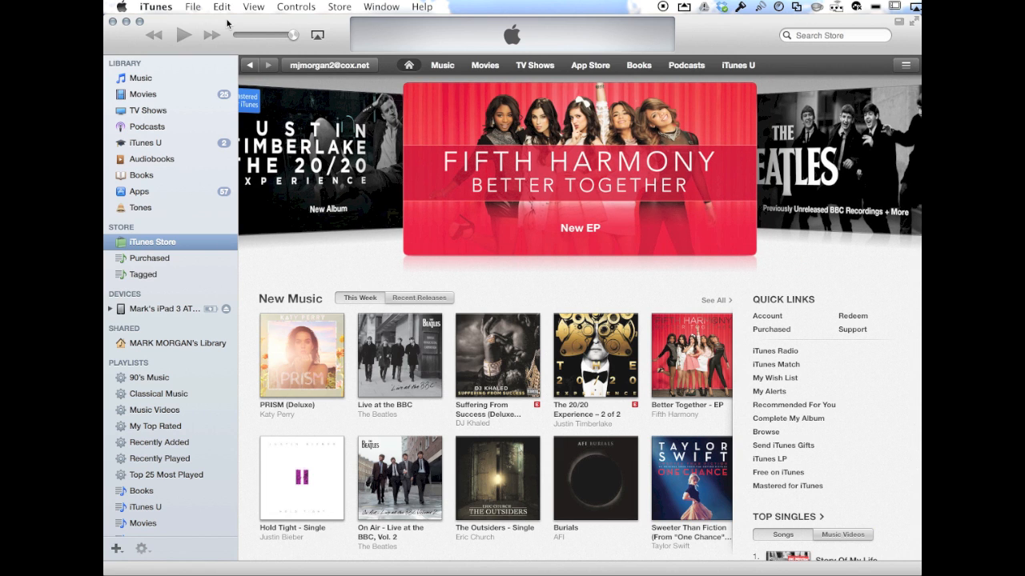
mouse_move(156, 98)
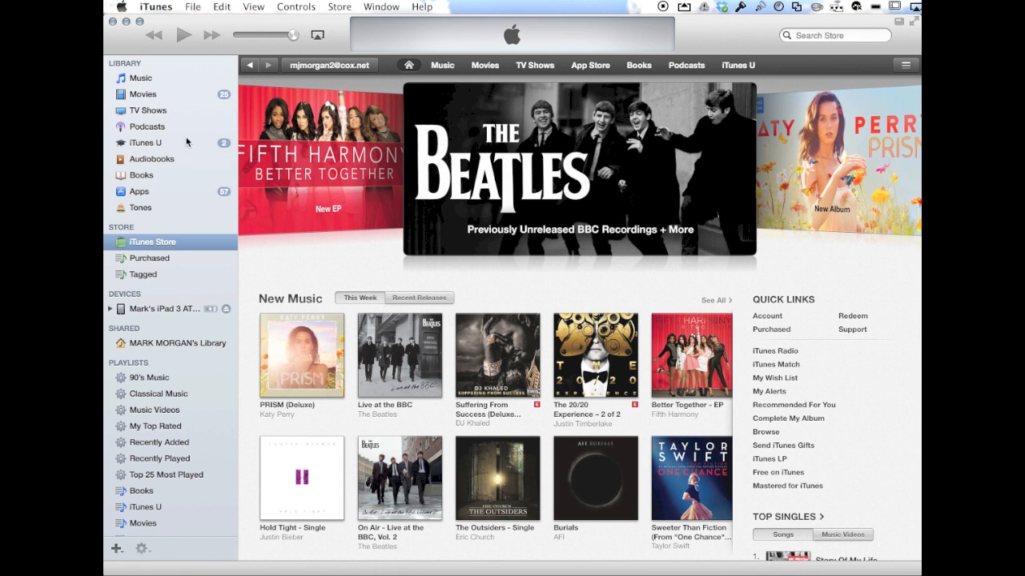
mouse_move(144, 375)
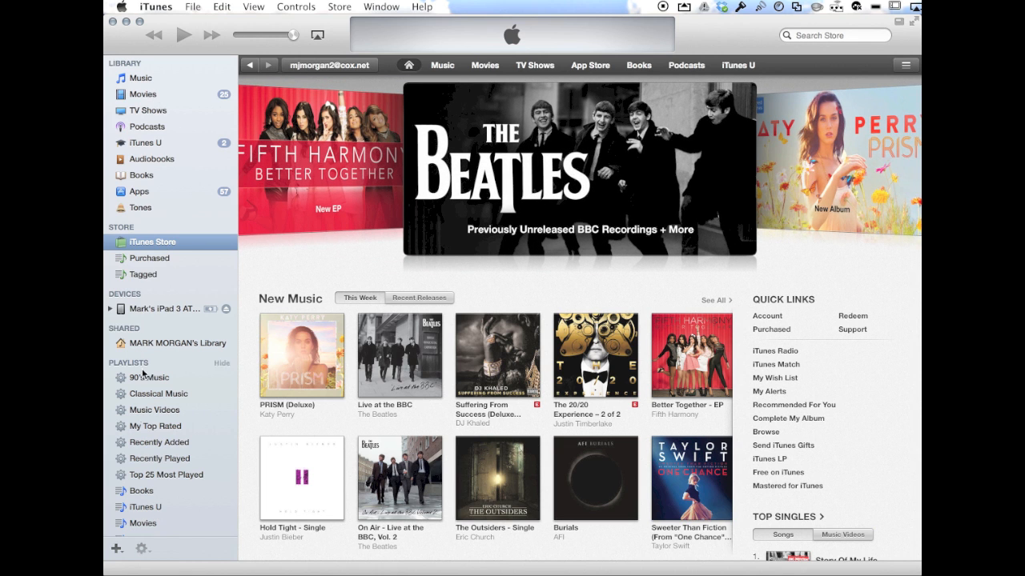
Toggle the library sidebar off and back on, then show the Apps library (549 apps).
left_click(253, 6)
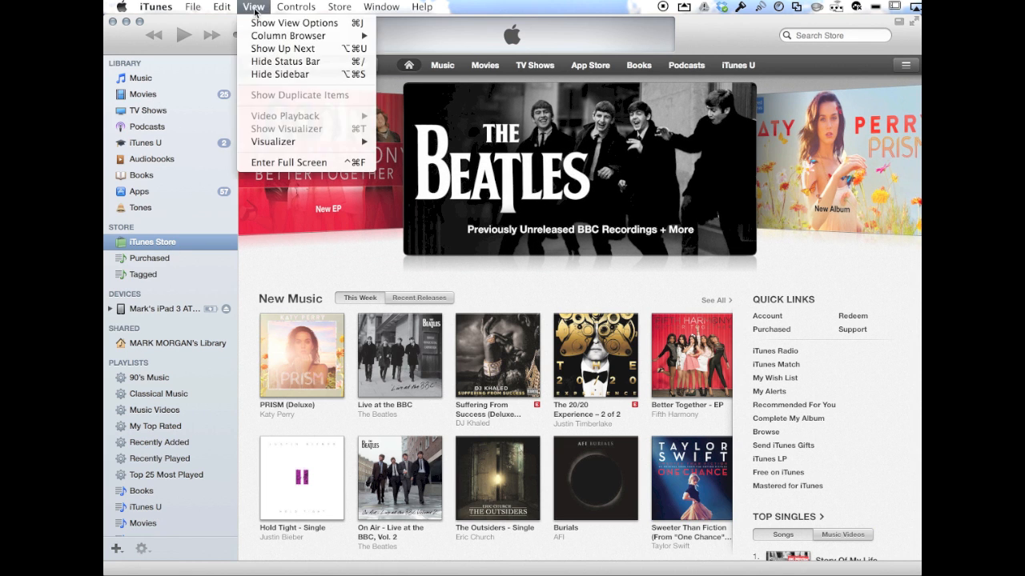
left_click(285, 61)
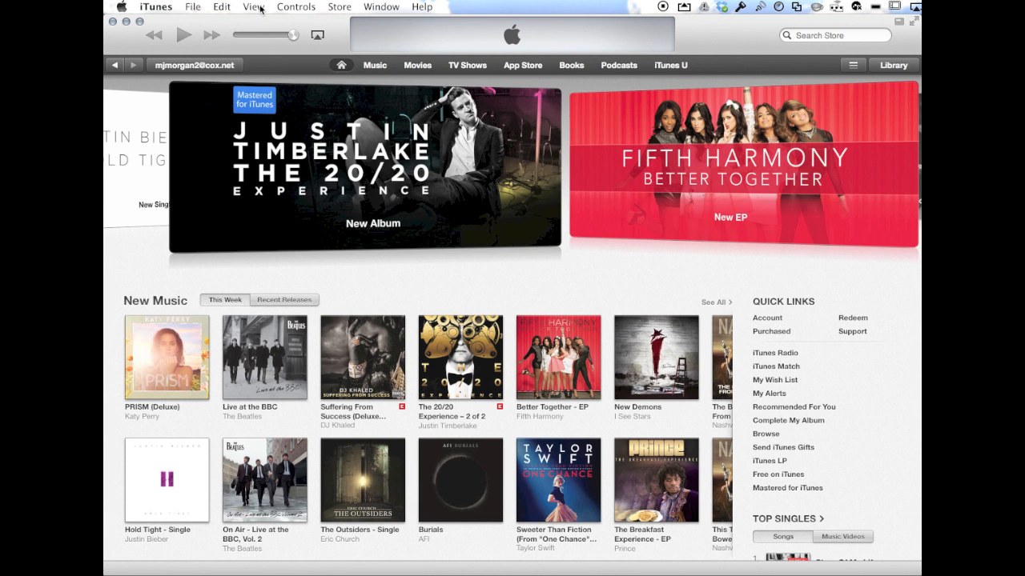
left_click(253, 6)
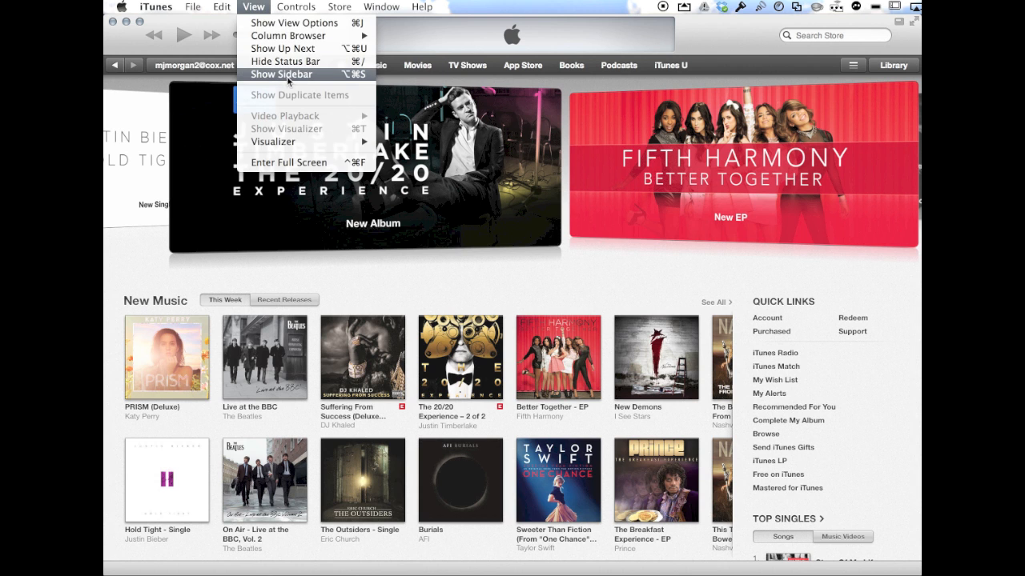
left_click(282, 74)
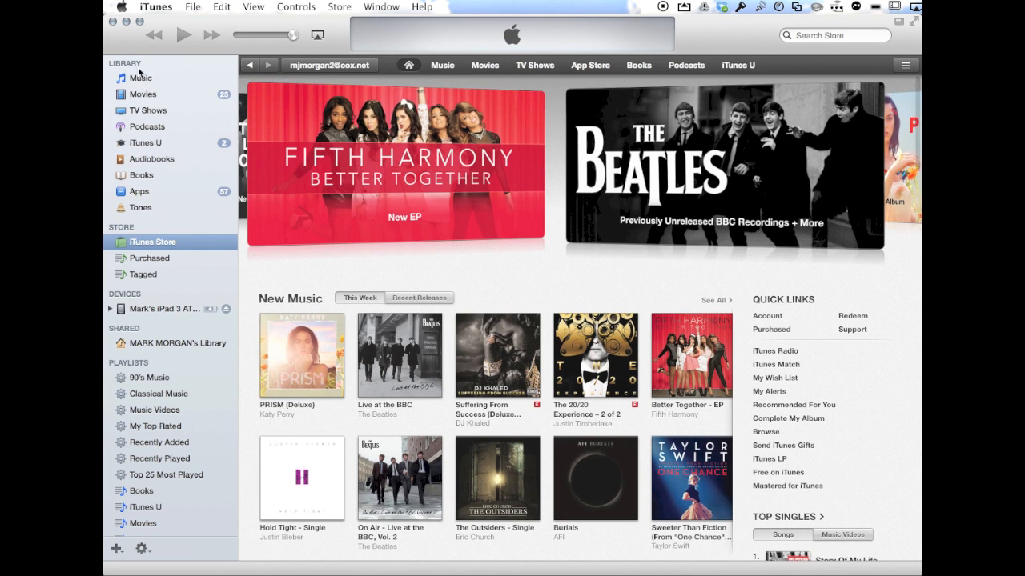
mouse_move(147, 119)
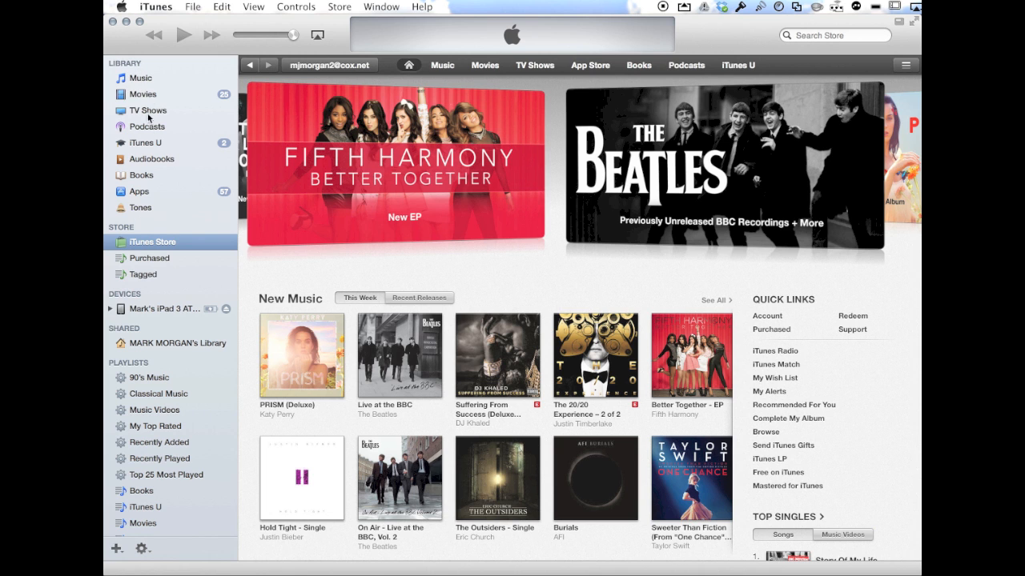
mouse_move(151, 77)
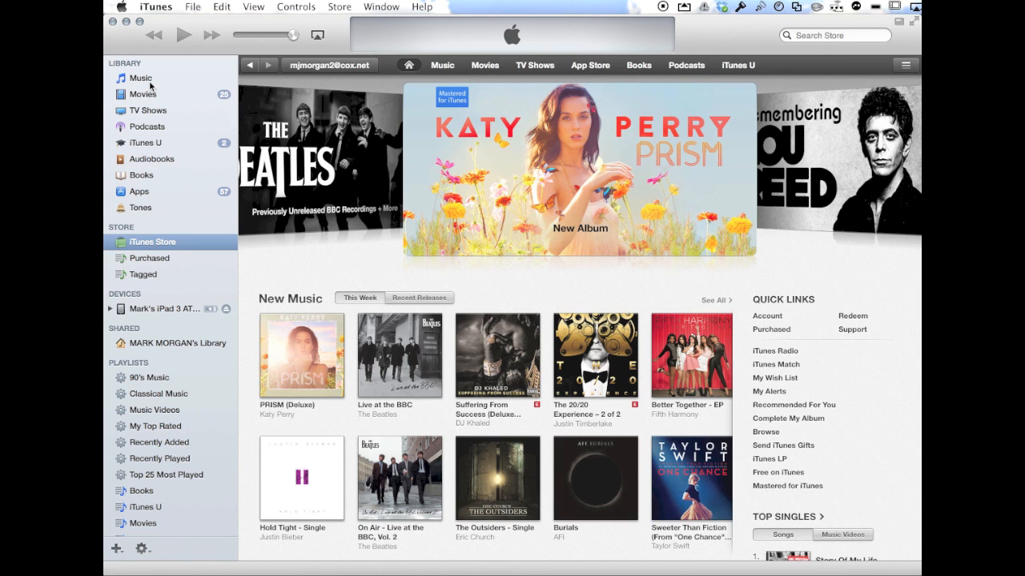
mouse_move(140, 198)
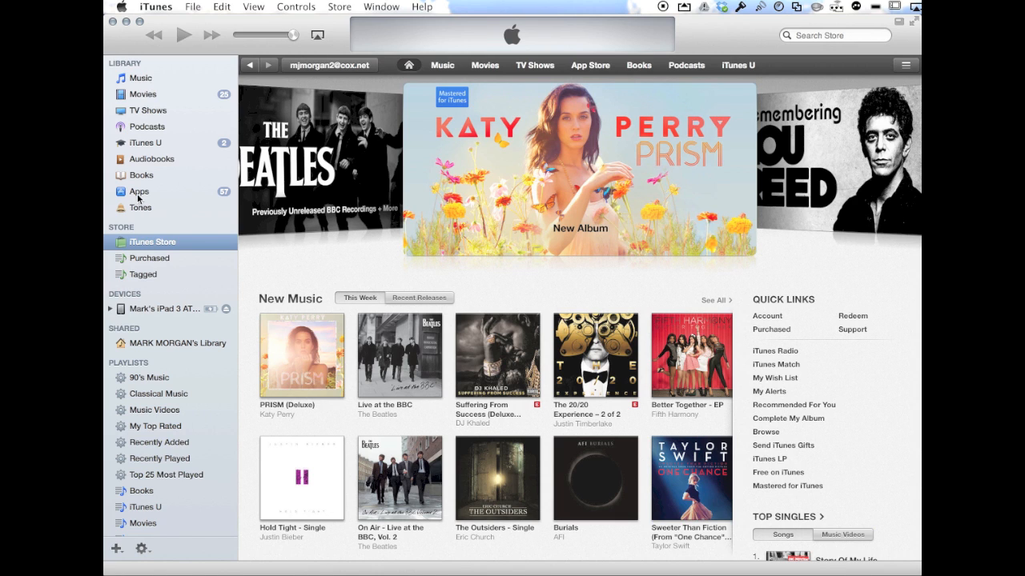
left_click(138, 192)
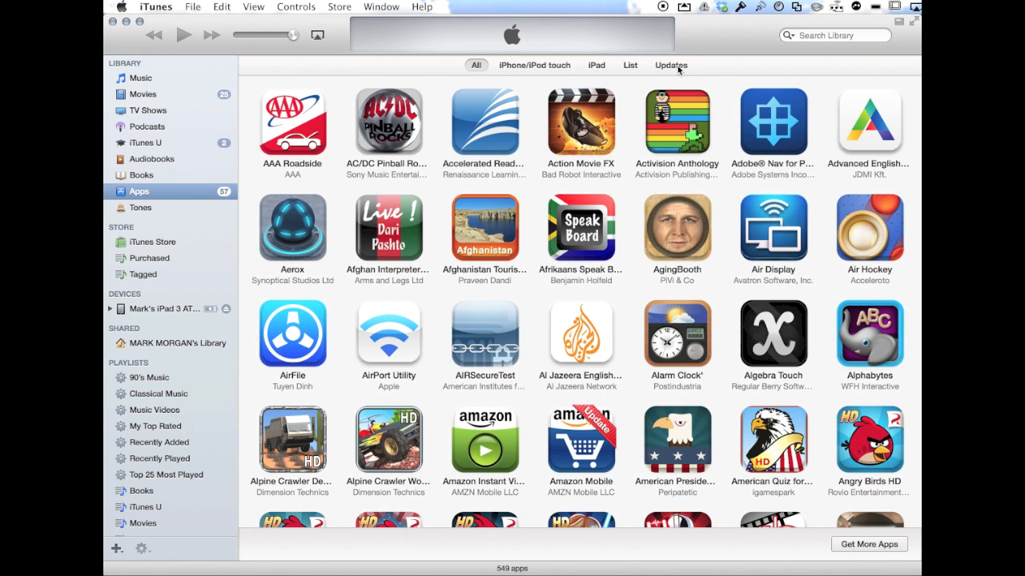
Filter the Apps library to the 57 apps with updates available.
left_click(669, 64)
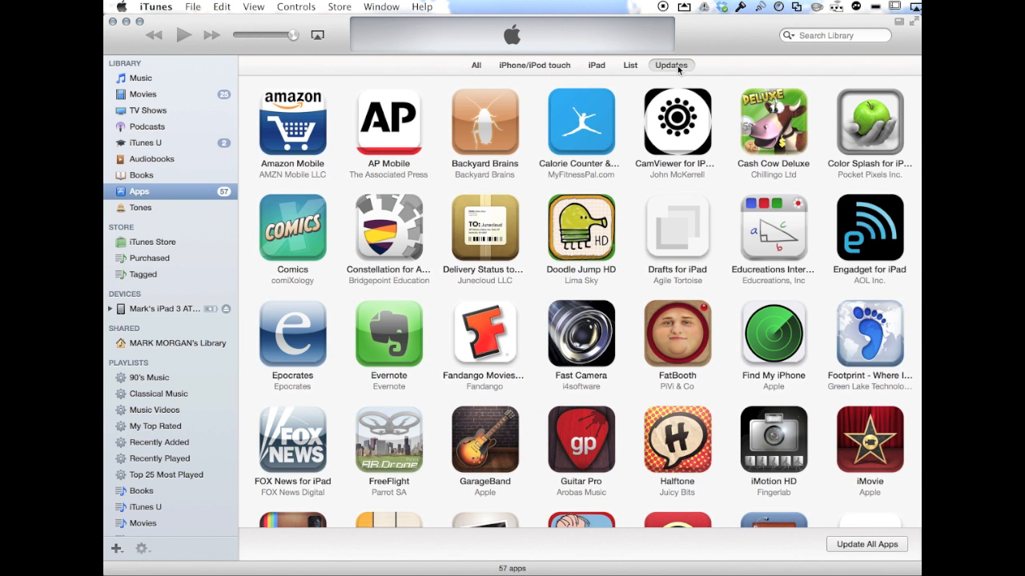
mouse_move(650, 198)
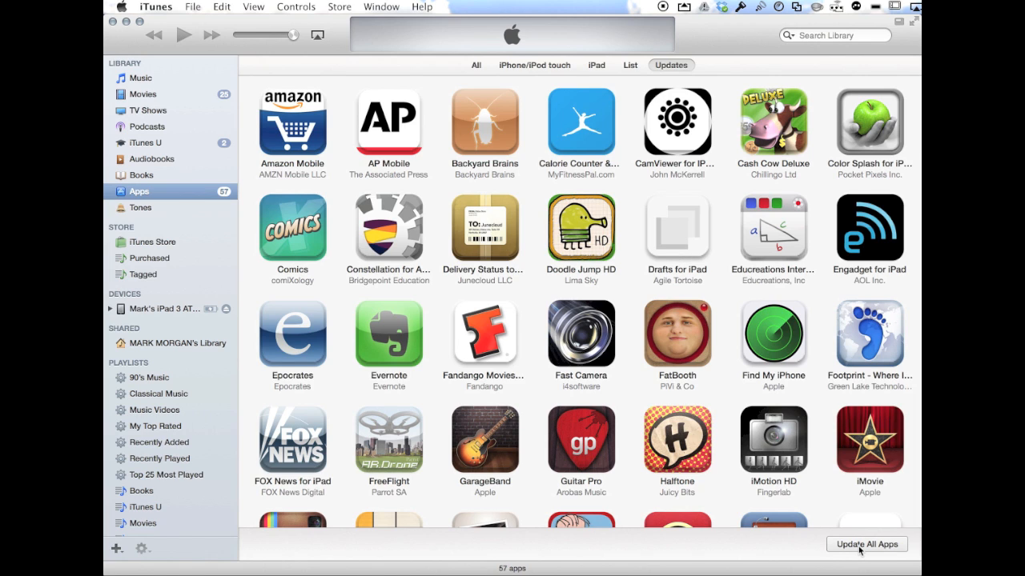
mouse_move(639, 367)
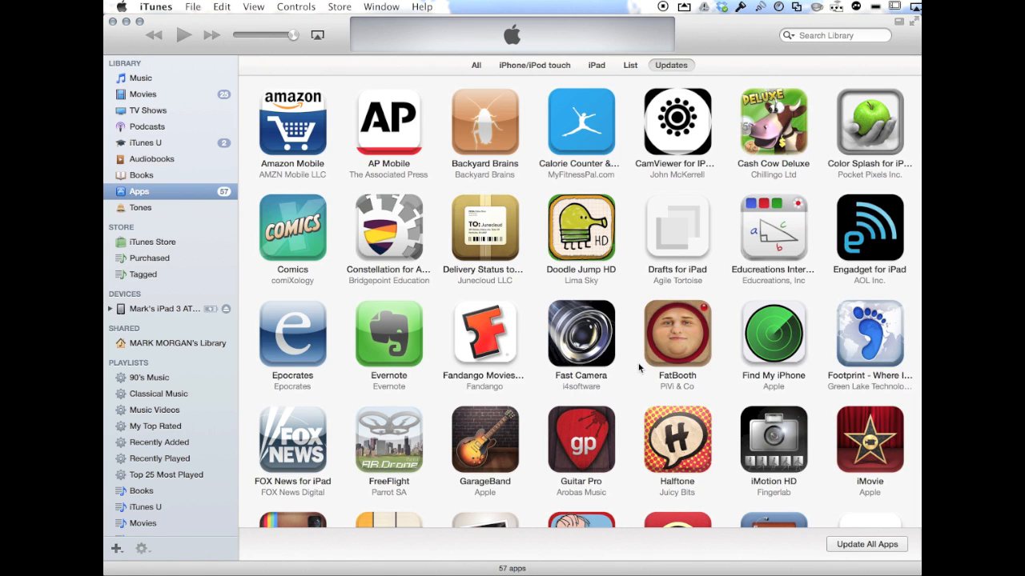
mouse_move(633, 365)
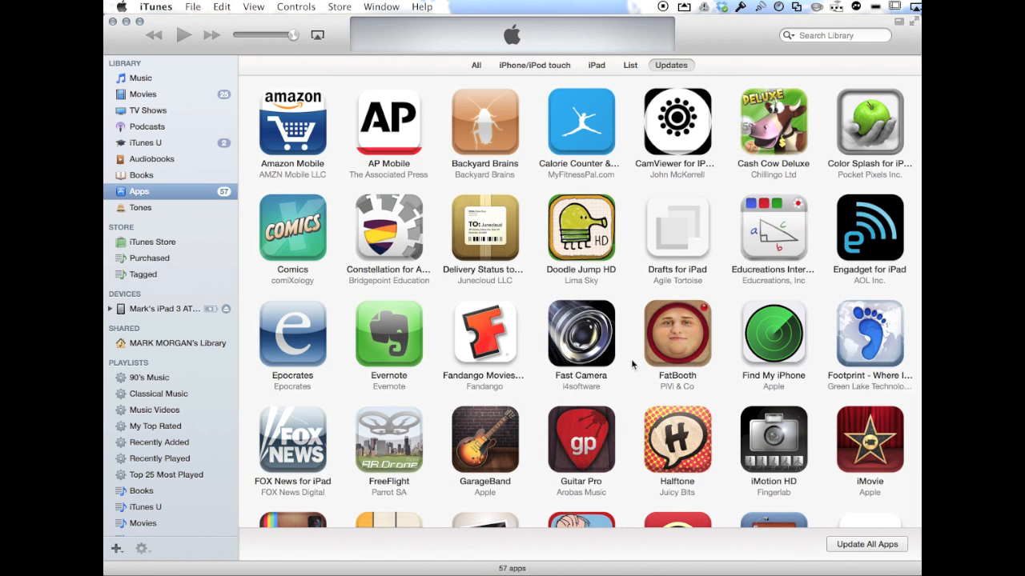
mouse_move(628, 406)
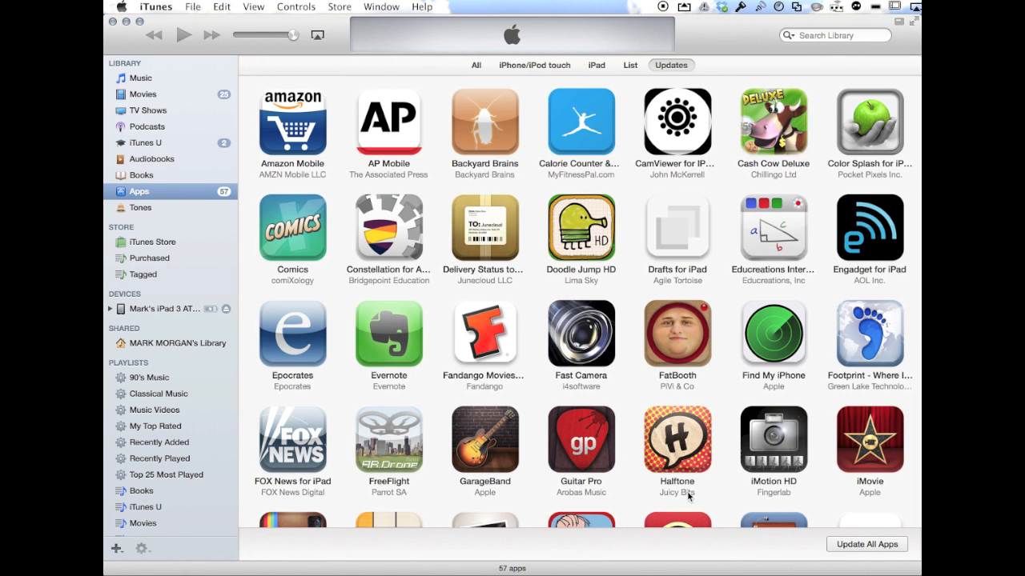
mouse_move(834, 339)
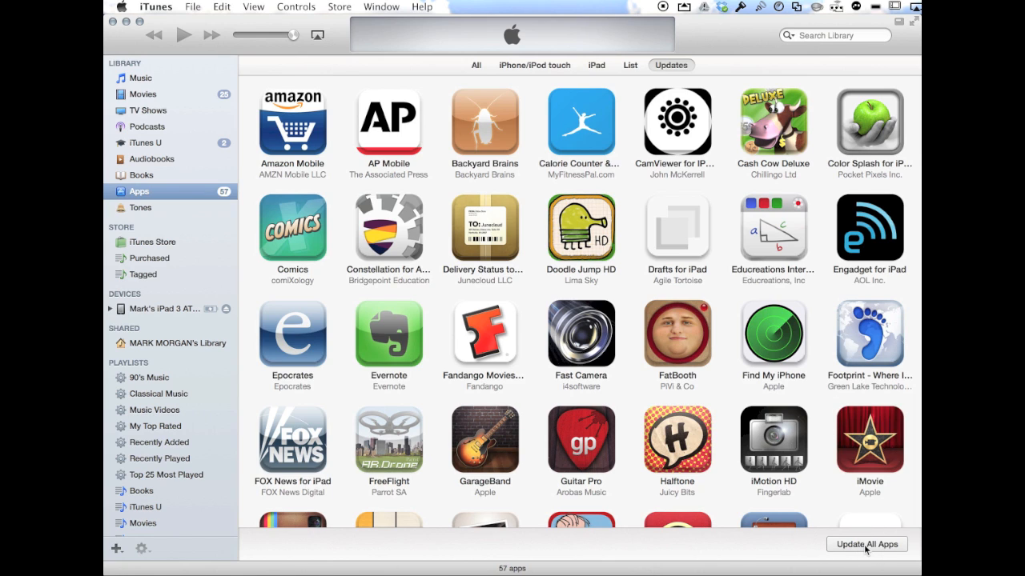
mouse_move(740, 327)
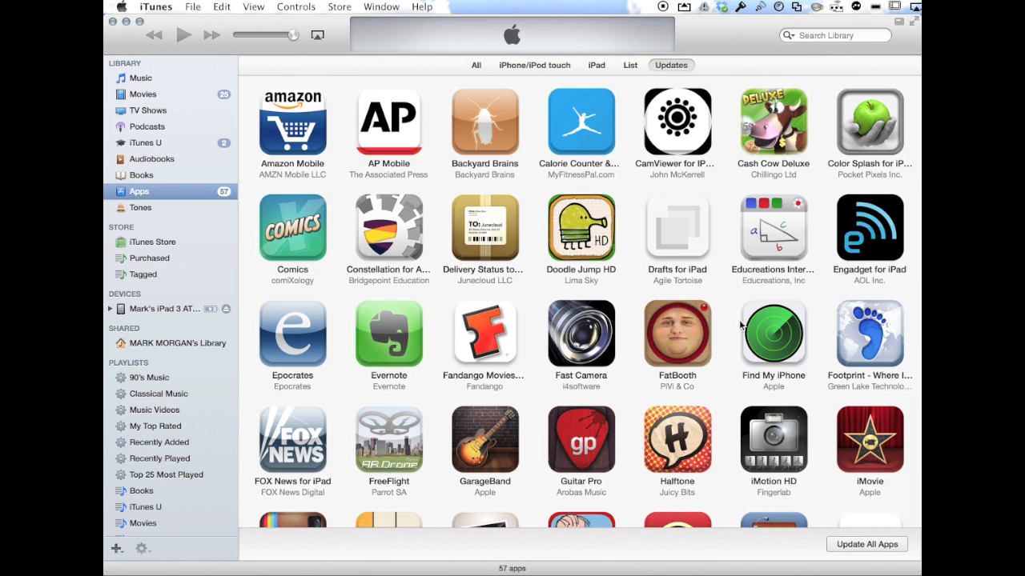
mouse_move(301, 135)
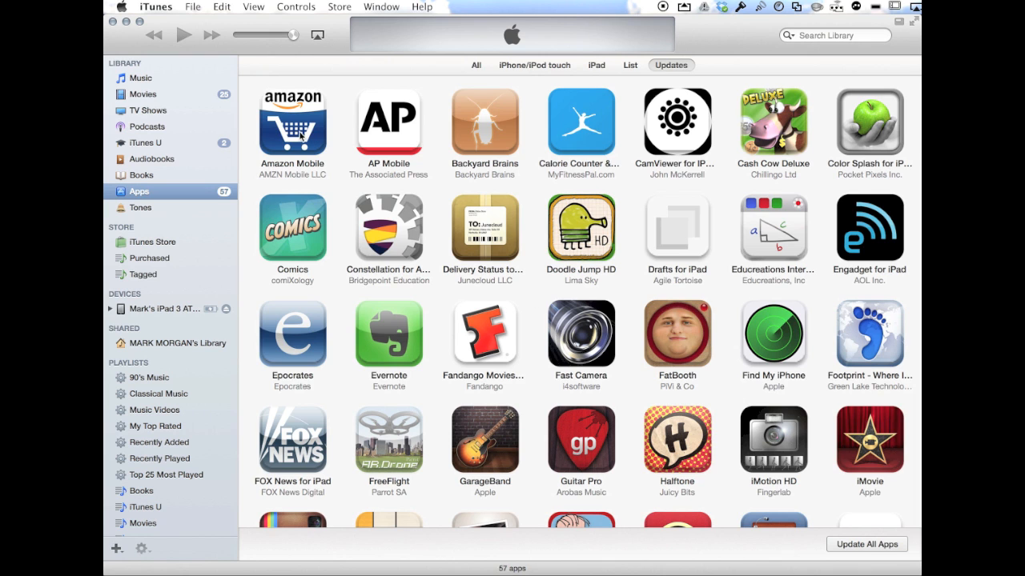
Start the updates for Amazon Mobile and Cash Cow Deluxe from their detail panels.
left_click(291, 128)
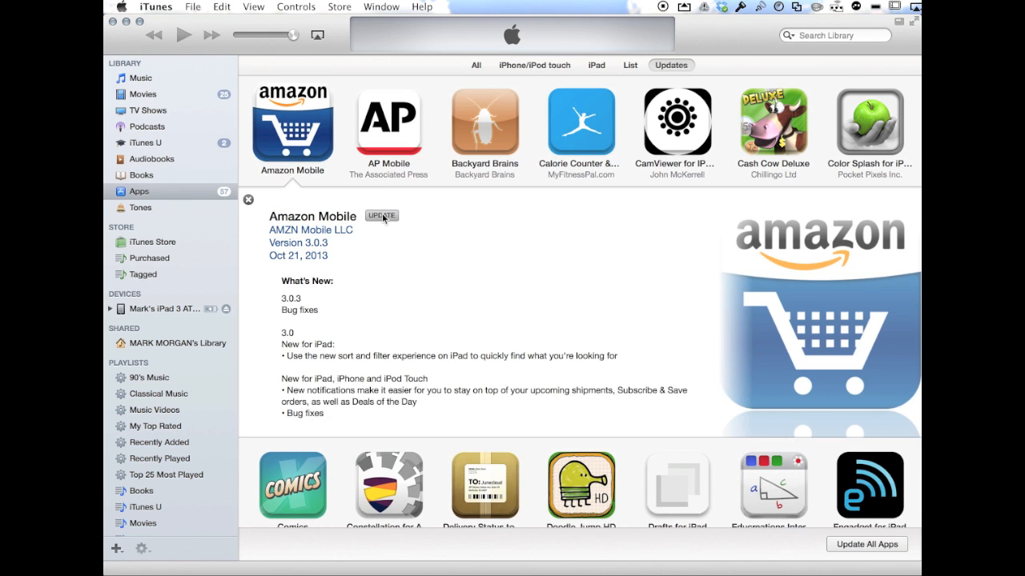
left_click(381, 215)
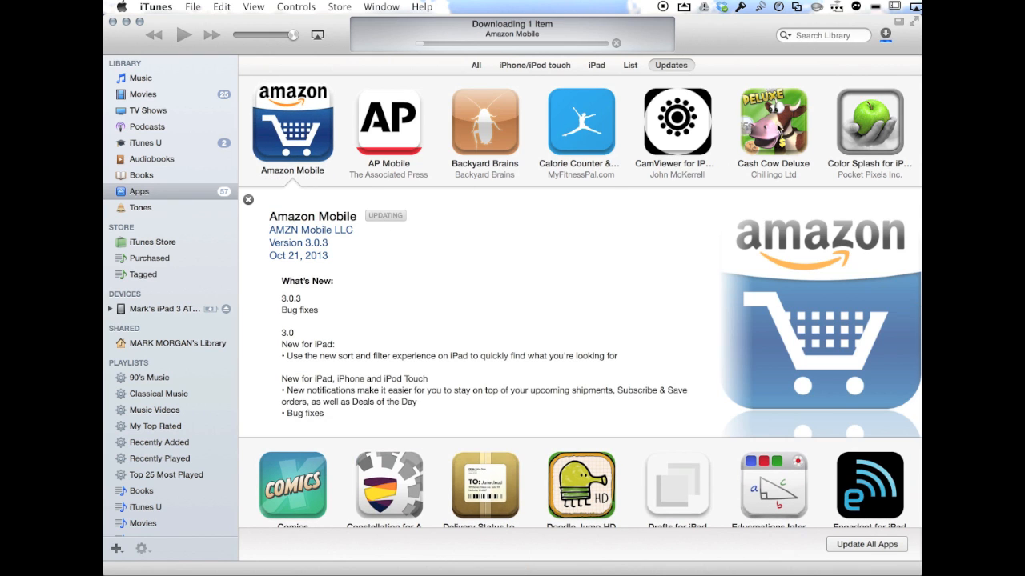
left_click(771, 125)
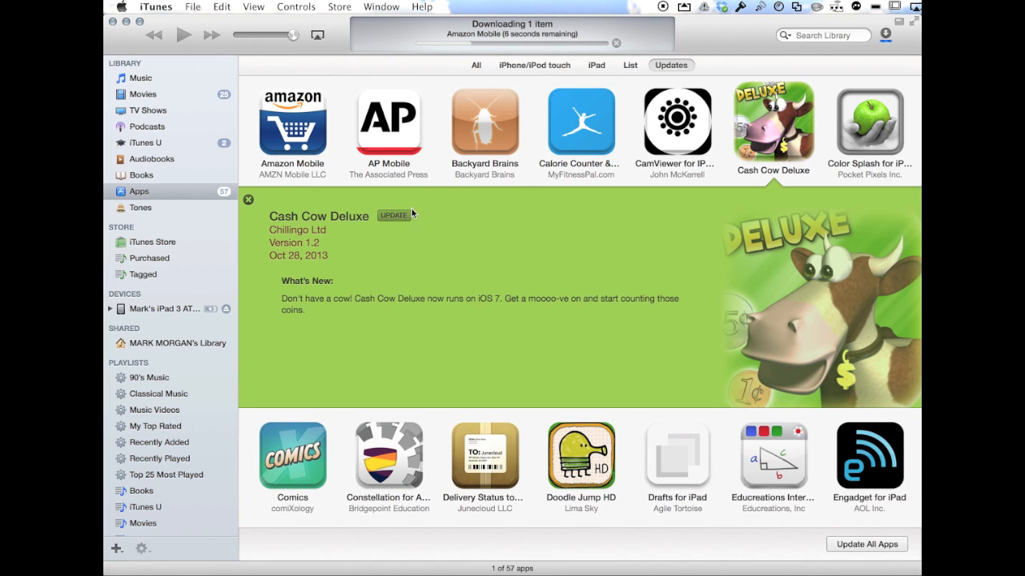
left_click(394, 215)
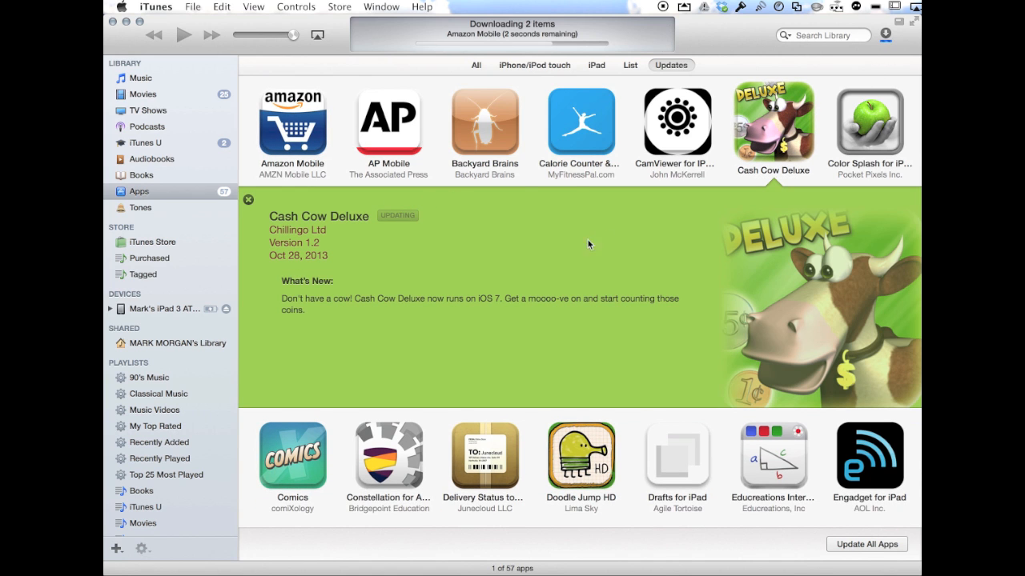
left_click(248, 201)
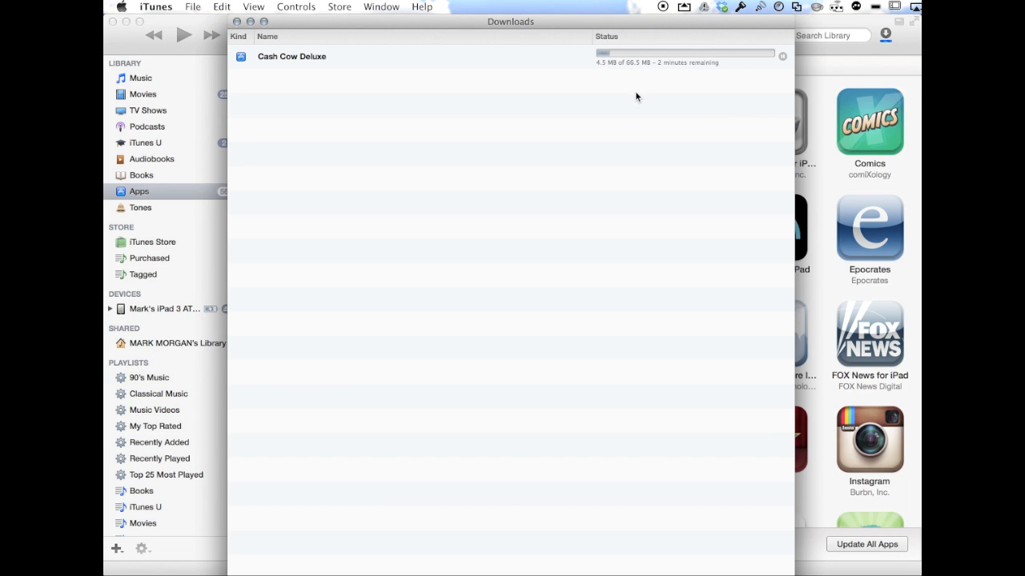
mouse_move(616, 112)
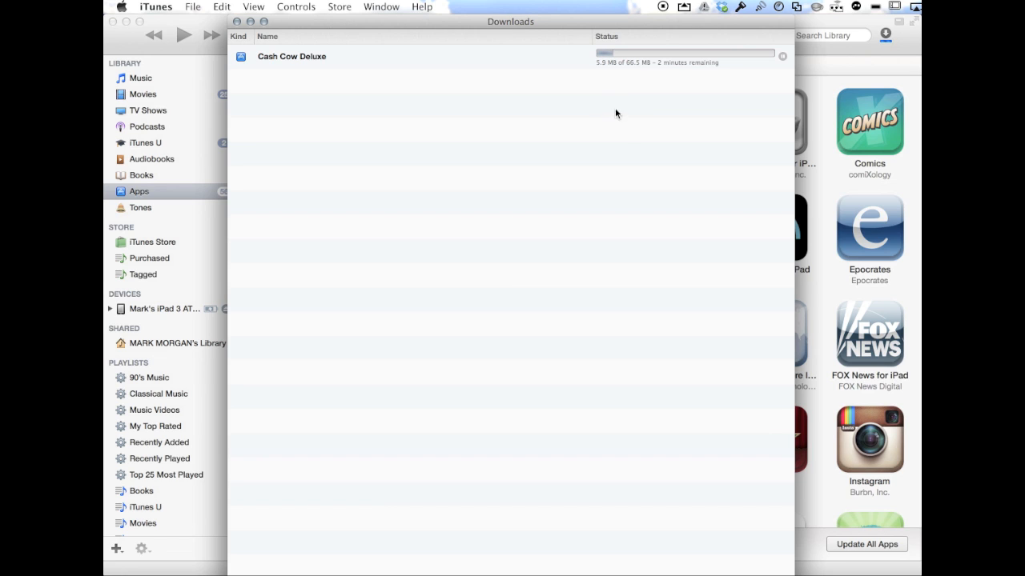
mouse_move(615, 439)
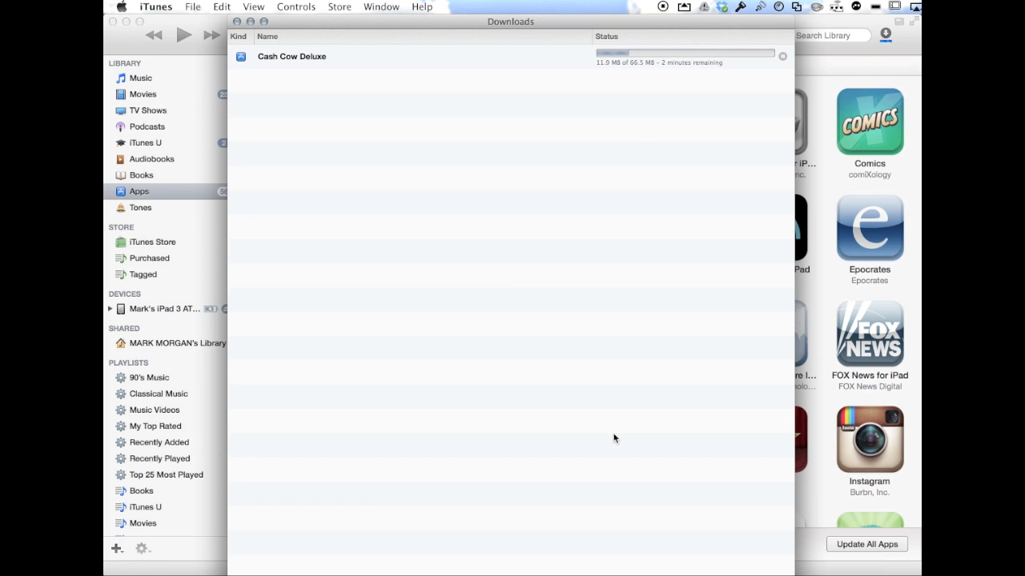
mouse_move(909, 55)
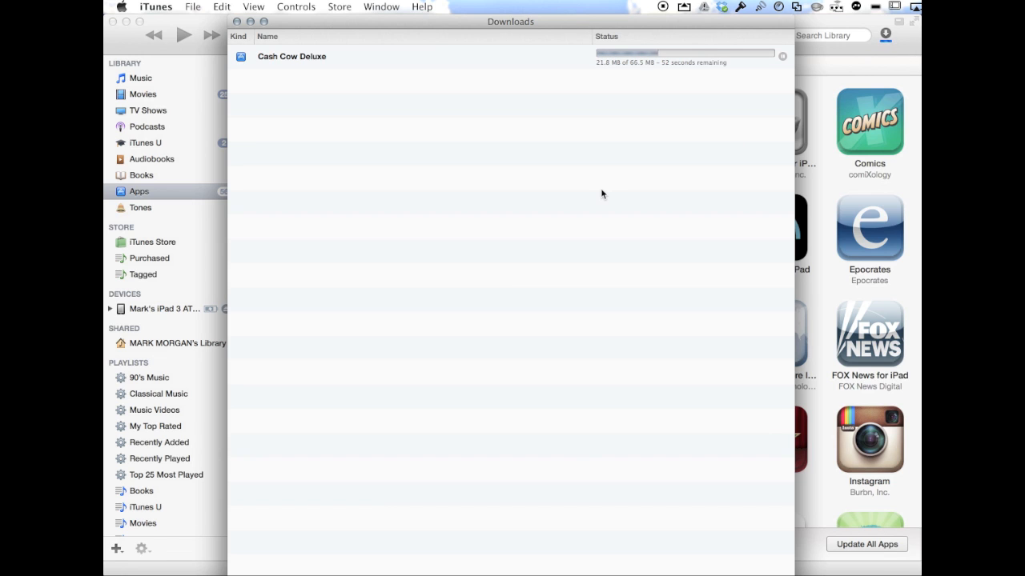
mouse_move(599, 447)
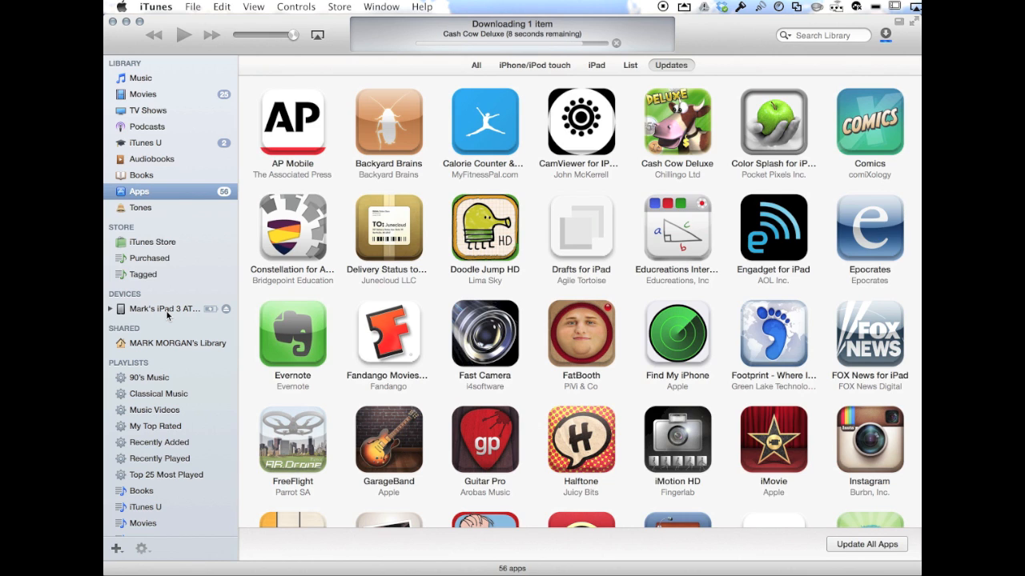
mouse_move(166, 442)
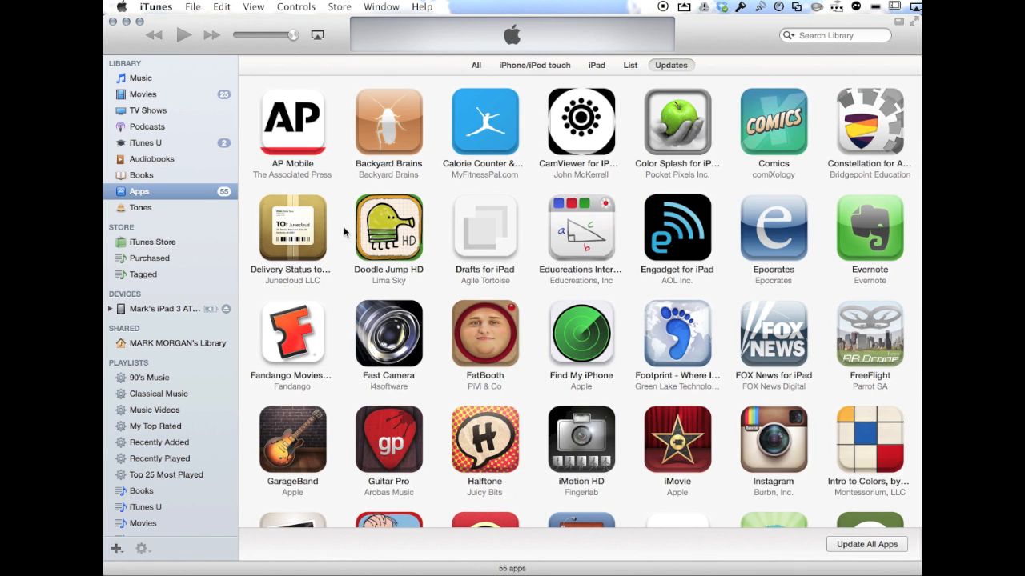
mouse_move(160, 312)
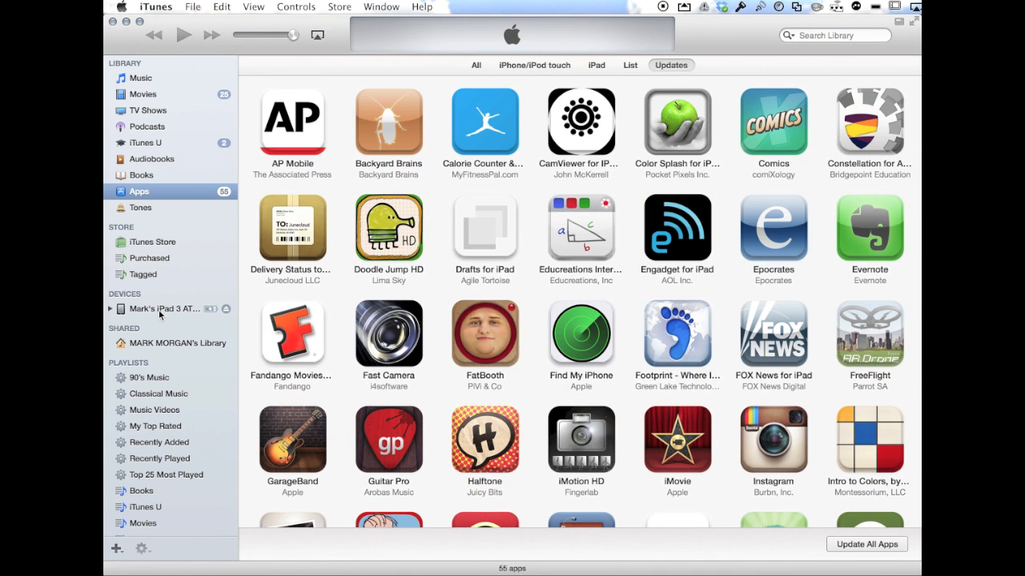
Select the attached iPad under Devices to show its apps page (282 apps).
left_click(163, 309)
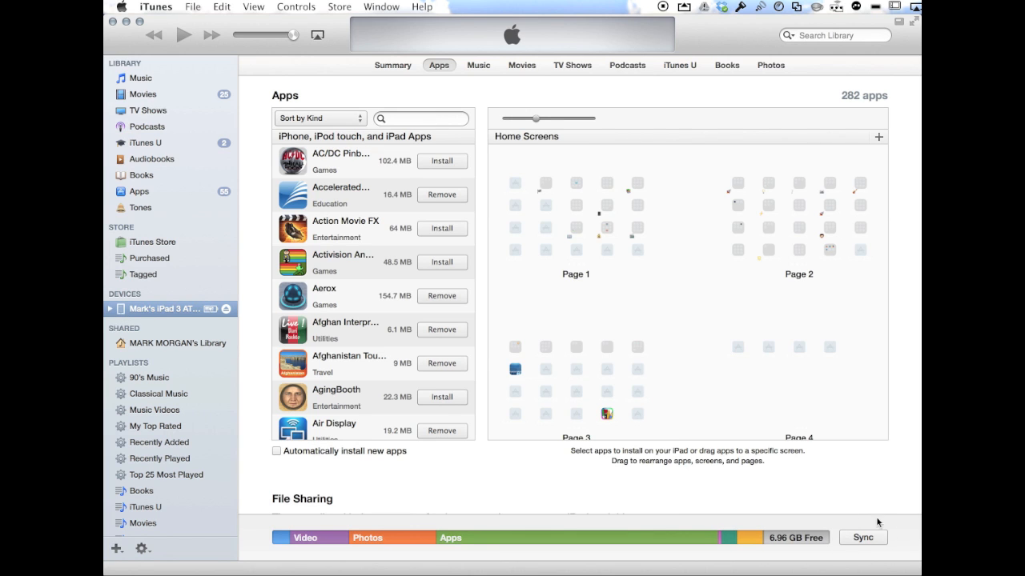
mouse_move(144, 345)
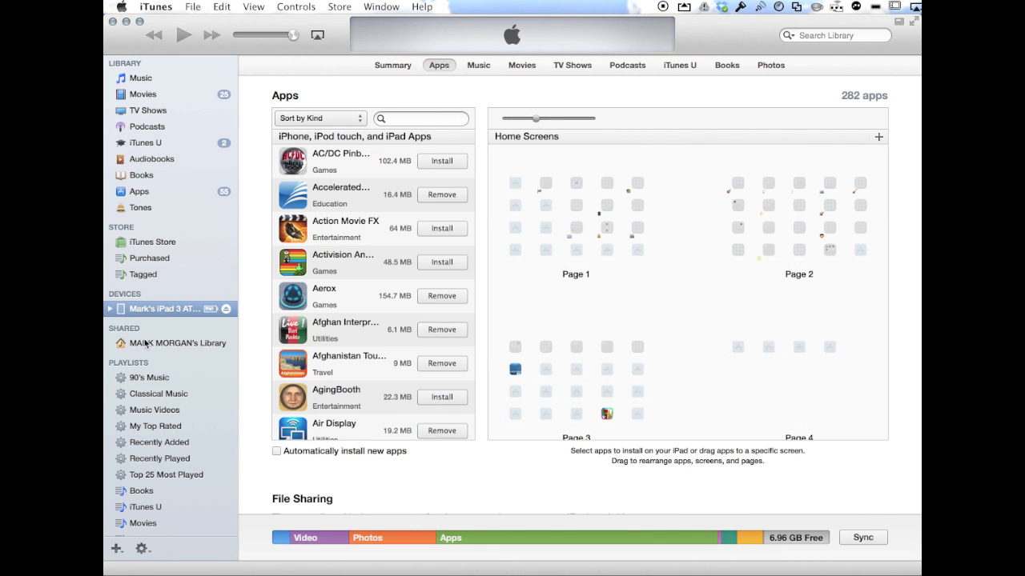
Bring up the iPad's context menu with Sync, Back Up and Restore options.
right_click(164, 307)
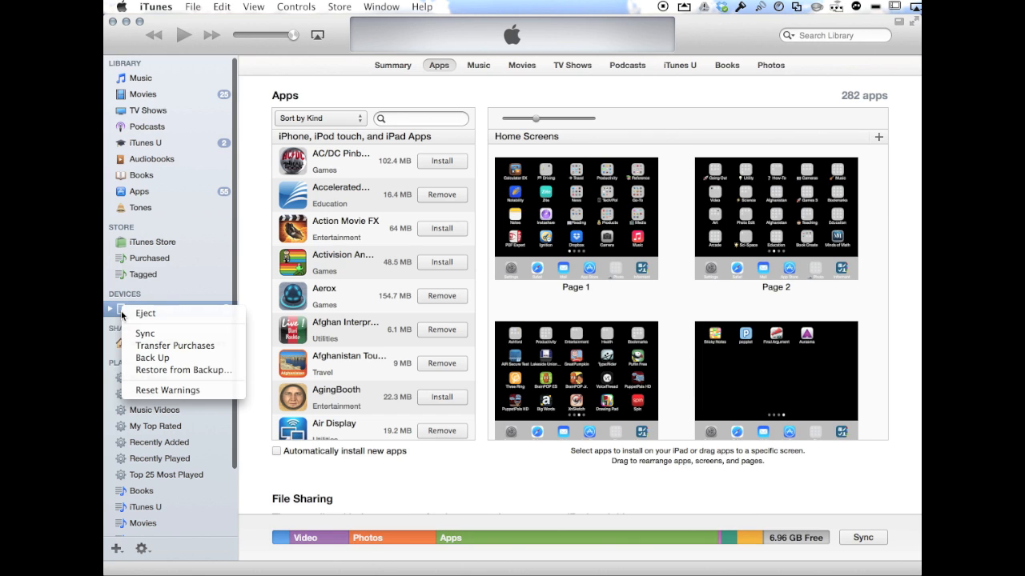
mouse_move(135, 335)
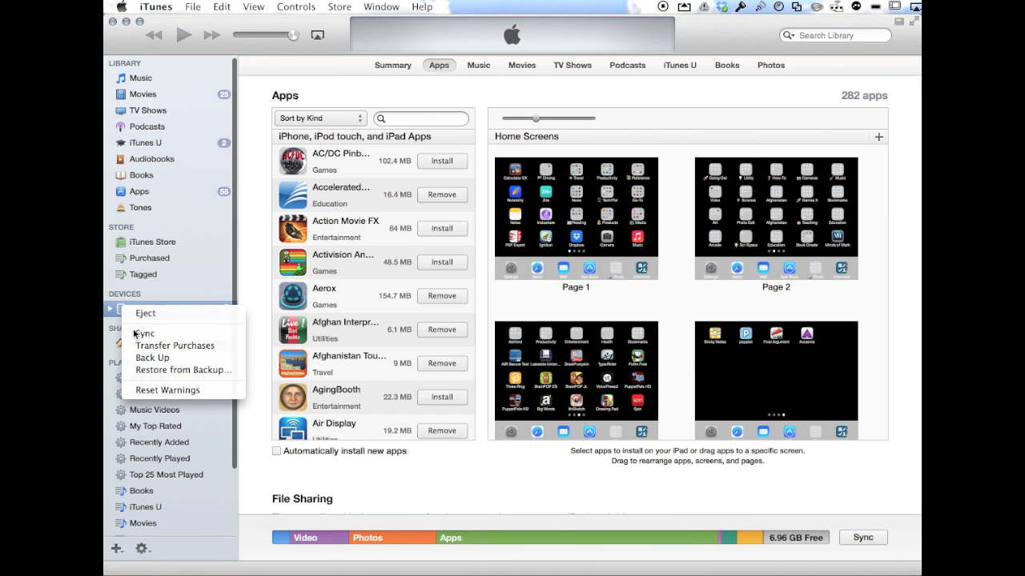
mouse_move(159, 339)
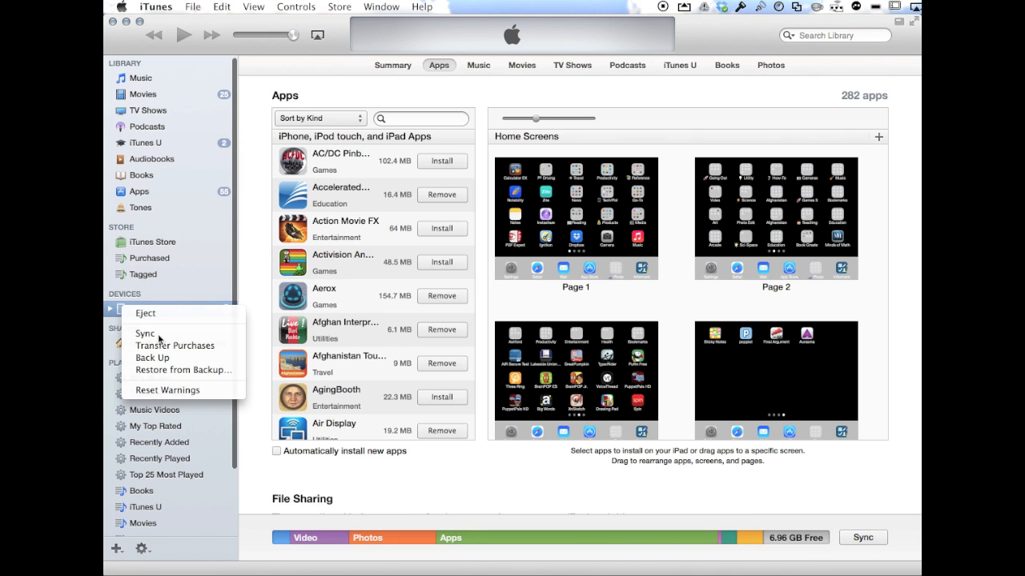
mouse_move(147, 333)
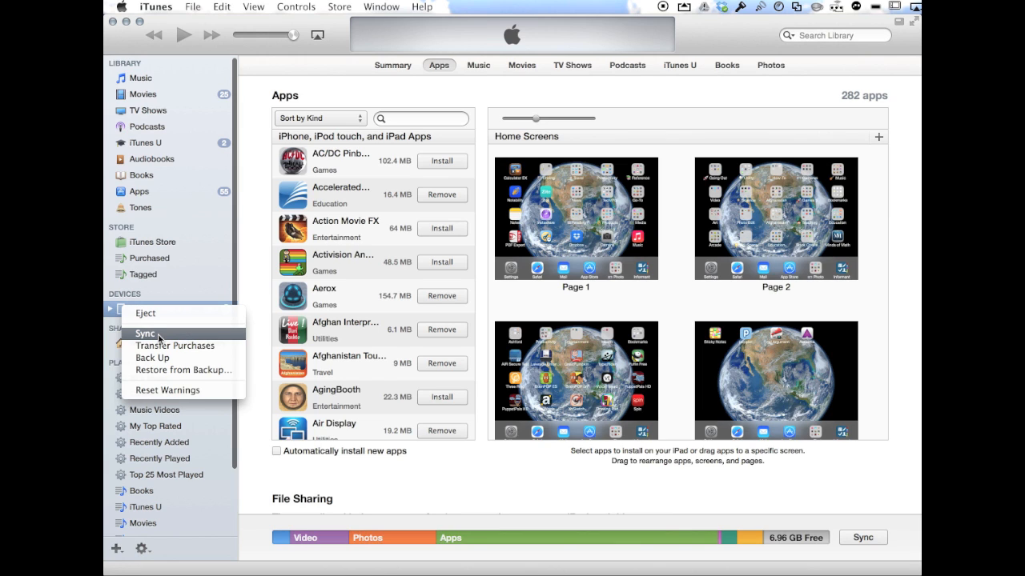
mouse_move(128, 327)
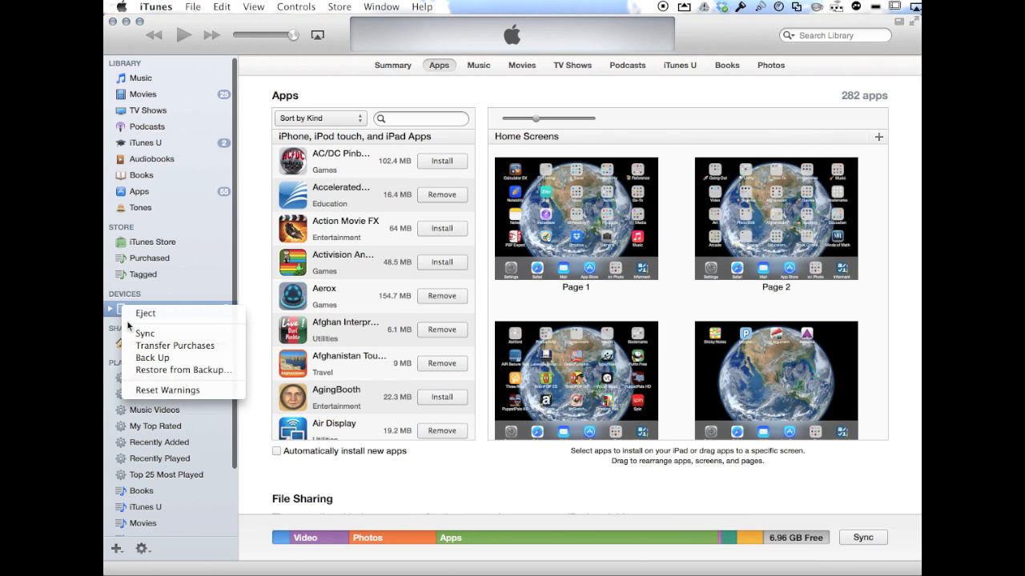